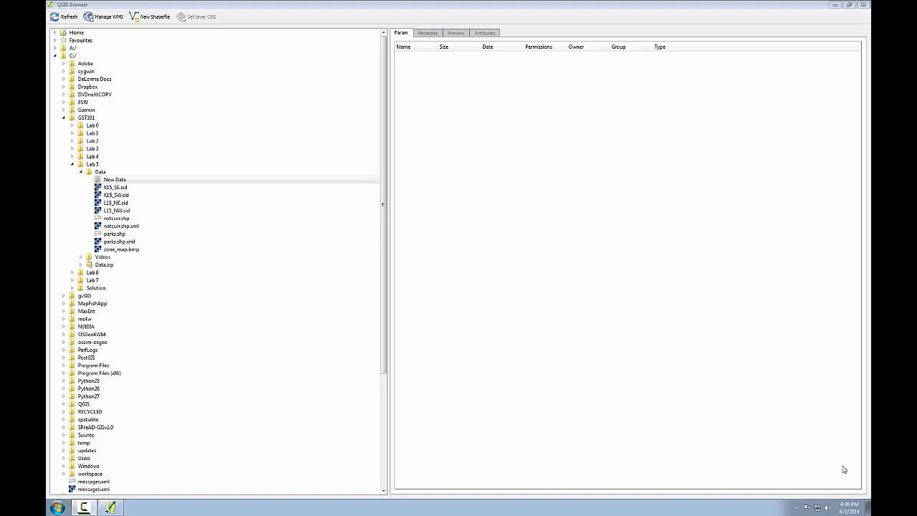
{"action": "mouse_move", "coordinate": [758, 439]}
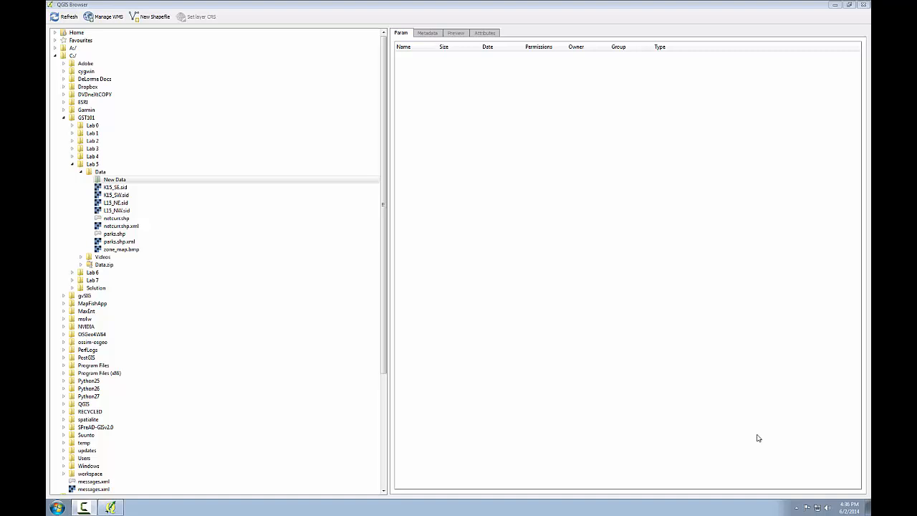
Step: Choose the New Data folder under Lab 5 as the destination for the new layer
{"action": "left_click", "coordinate": [115, 179]}
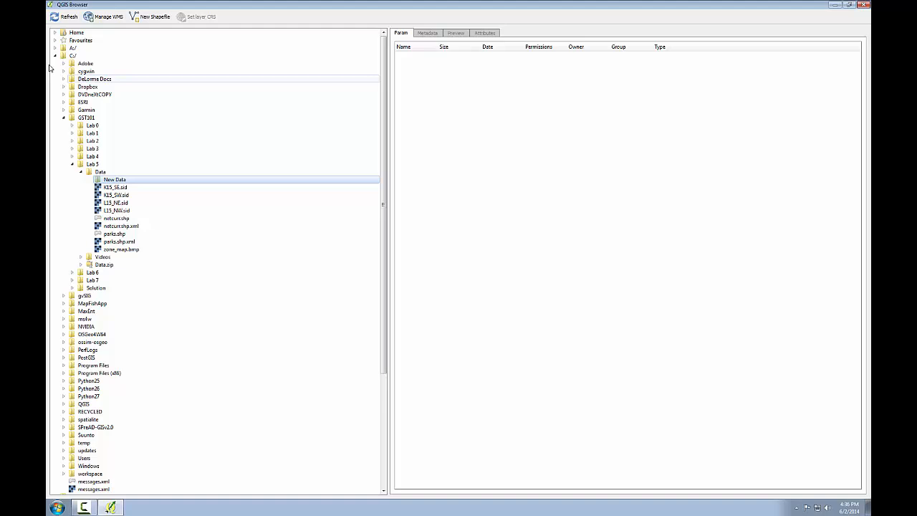
Step: Start a new shapefile layer with Polygon geometry type
{"action": "left_click", "coordinate": [154, 17]}
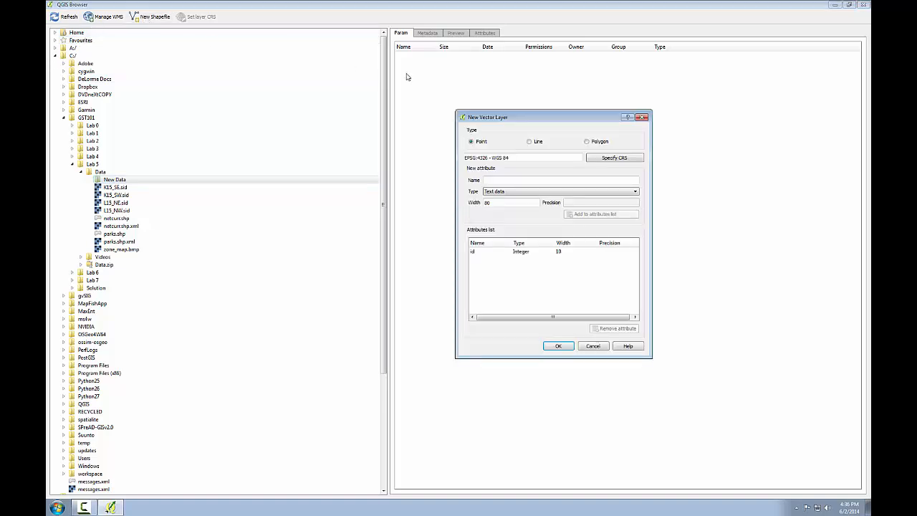
{"action": "mouse_move", "coordinate": [528, 124]}
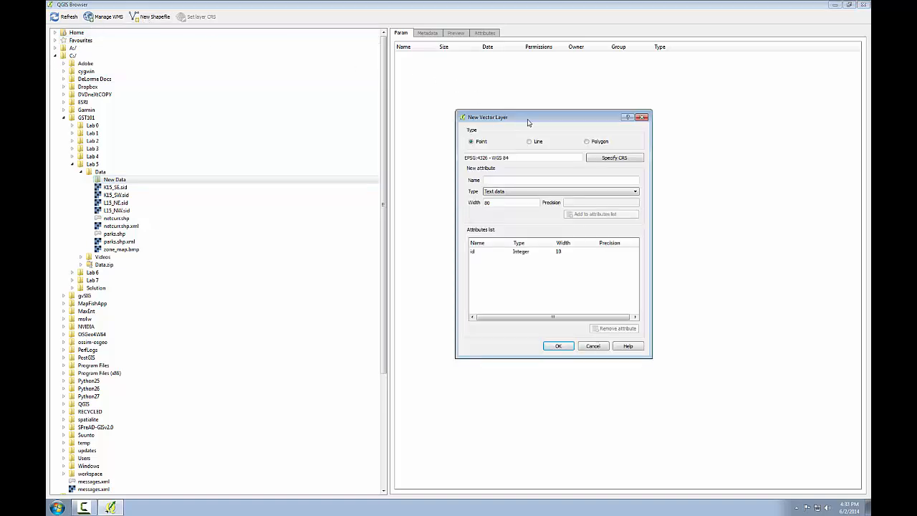
{"action": "mouse_move", "coordinate": [533, 125]}
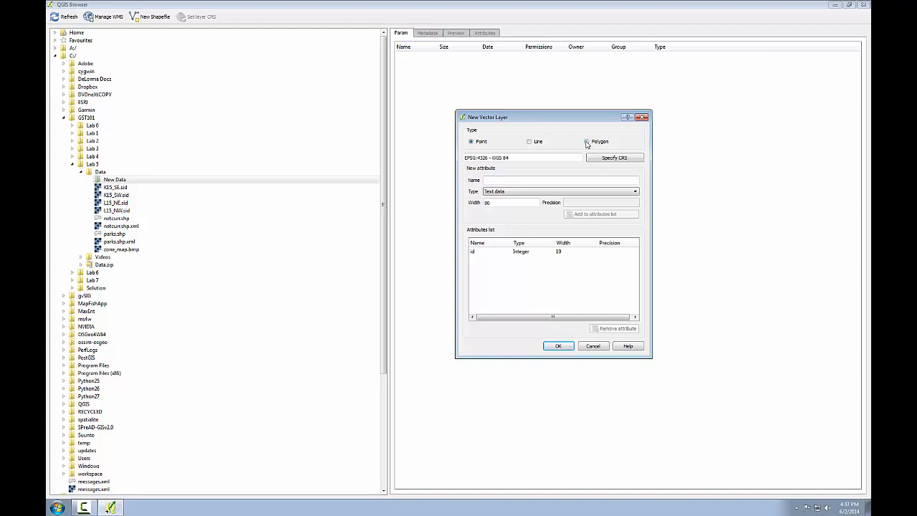
{"action": "left_click", "coordinate": [588, 142]}
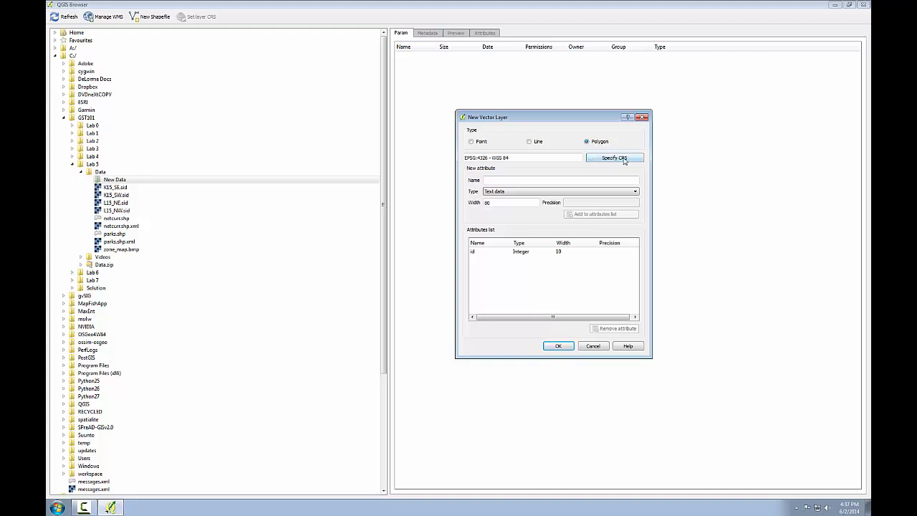
{"action": "mouse_move", "coordinate": [613, 157]}
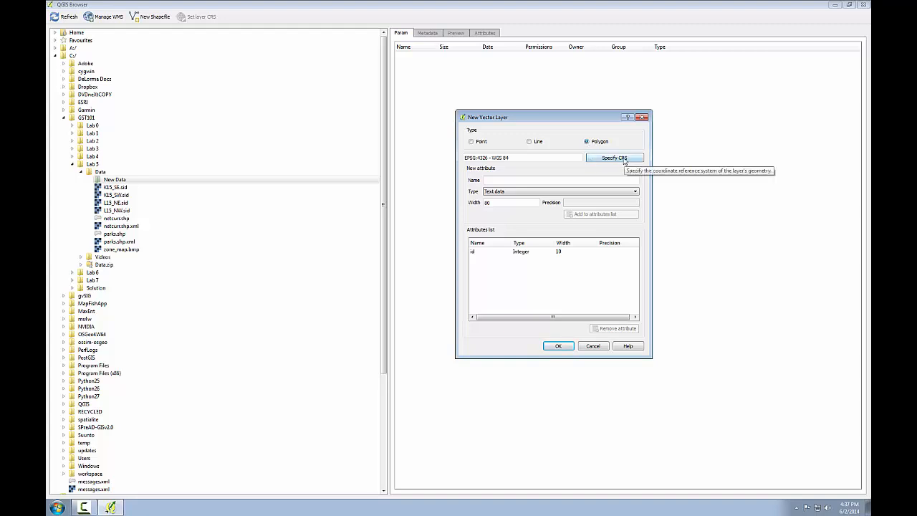
Step: Set the layer CRS to NAD83(HARN) / New Mexico Central (ftUS), EPSG:2901
{"action": "left_click", "coordinate": [613, 158]}
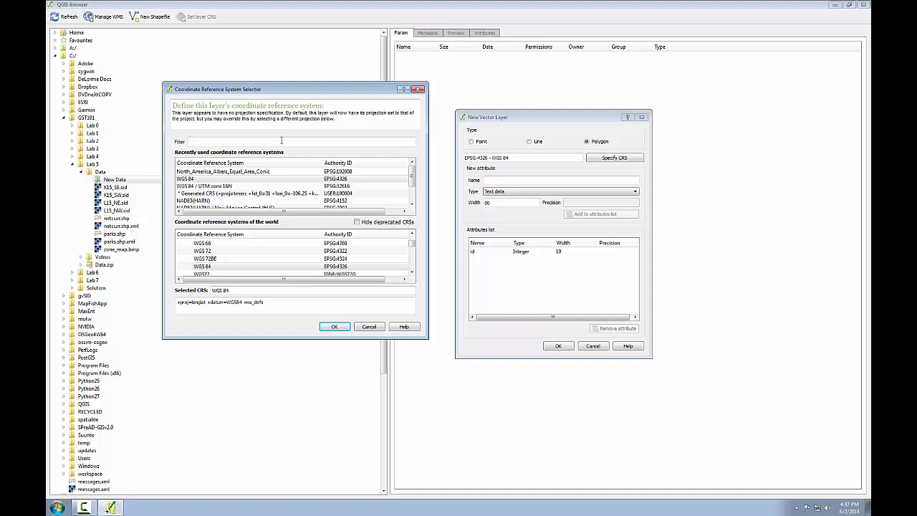
{"action": "type", "text": "New Mexico"}
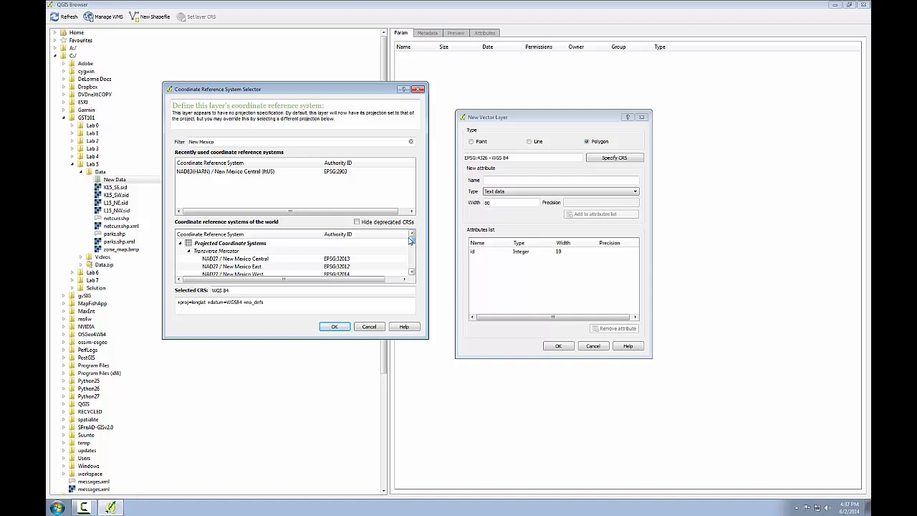
{"action": "scroll", "scroll_direction": "down", "scroll_amount": 3}
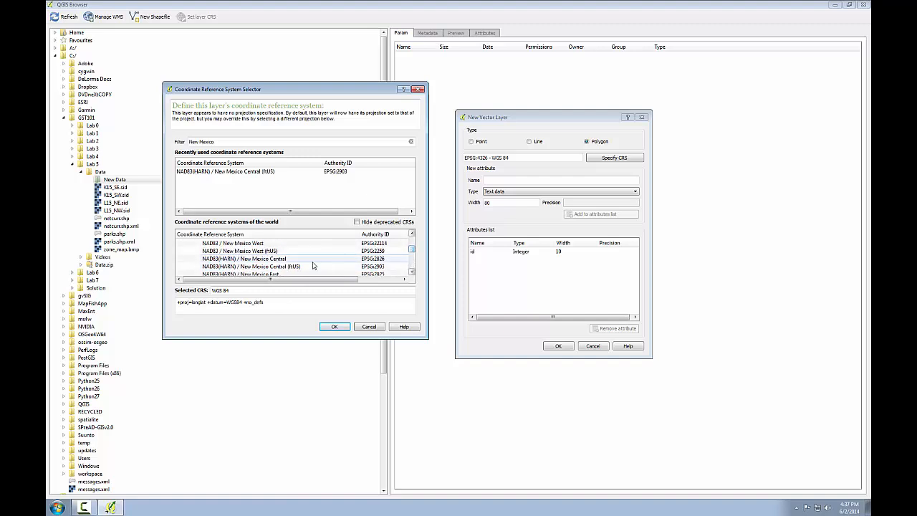
{"action": "left_click", "coordinate": [251, 265]}
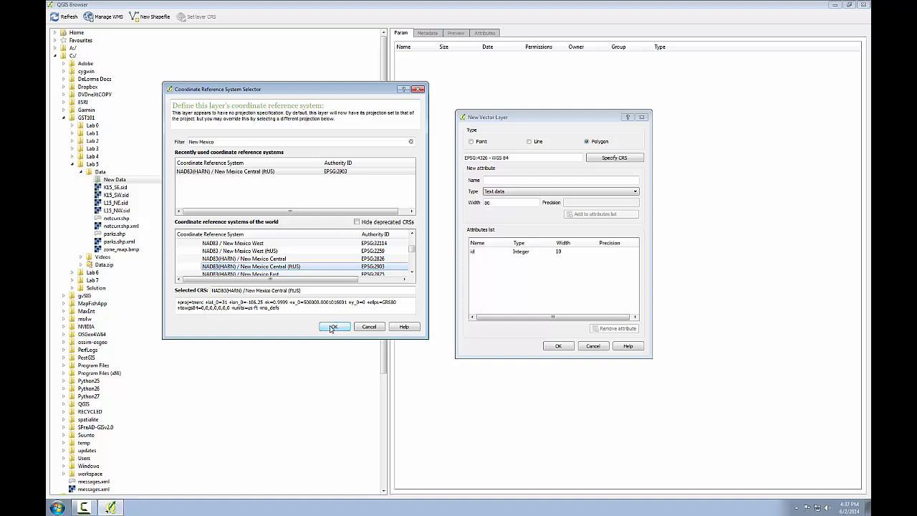
{"action": "left_click", "coordinate": [333, 327]}
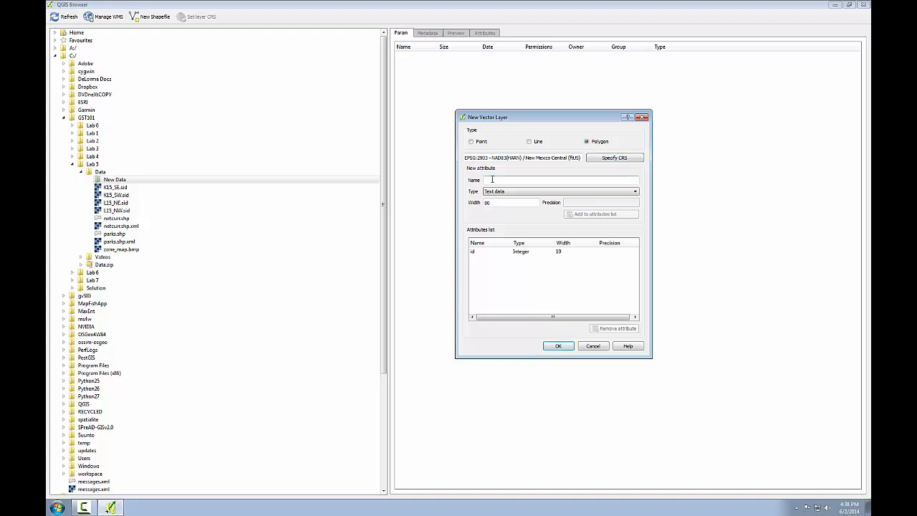
Step: Add a text field 'zoncode' of width 5 to the attributes and confirm the layer settings
{"action": "type", "text": "zoncode"}
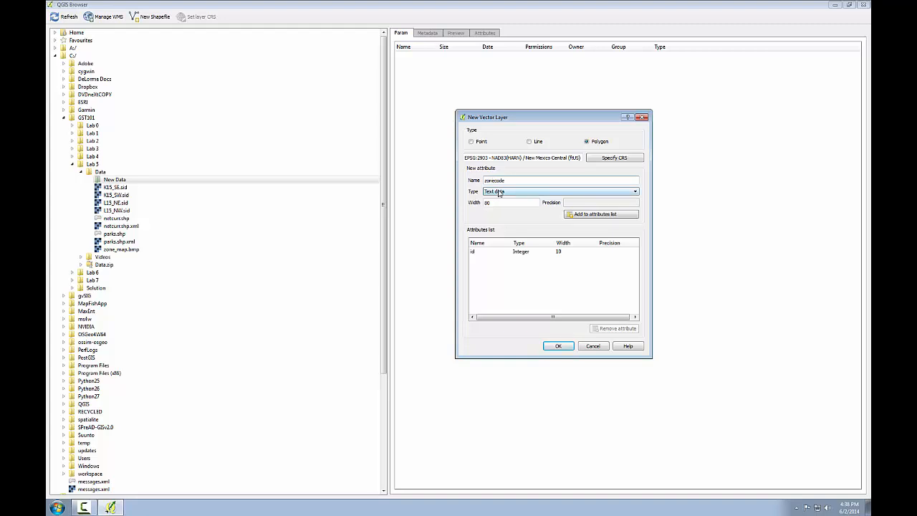
{"action": "left_click", "coordinate": [633, 192]}
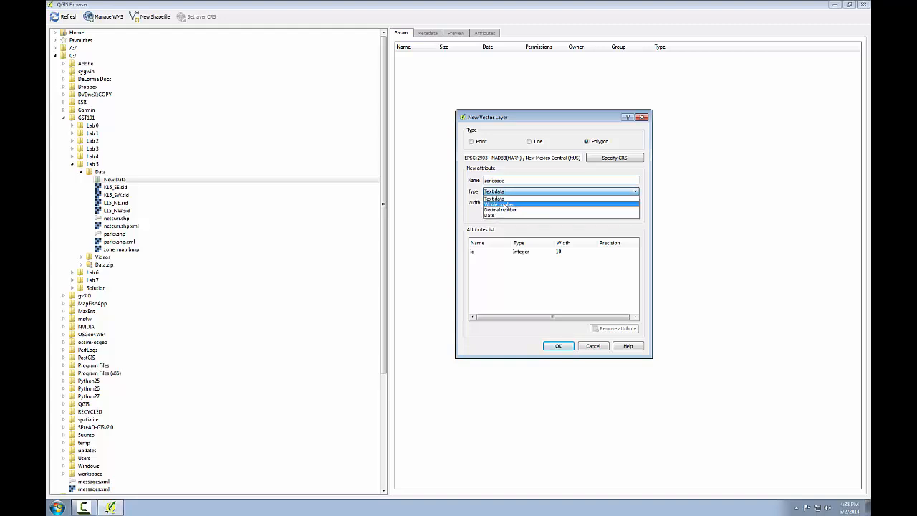
{"action": "mouse_move", "coordinate": [494, 215]}
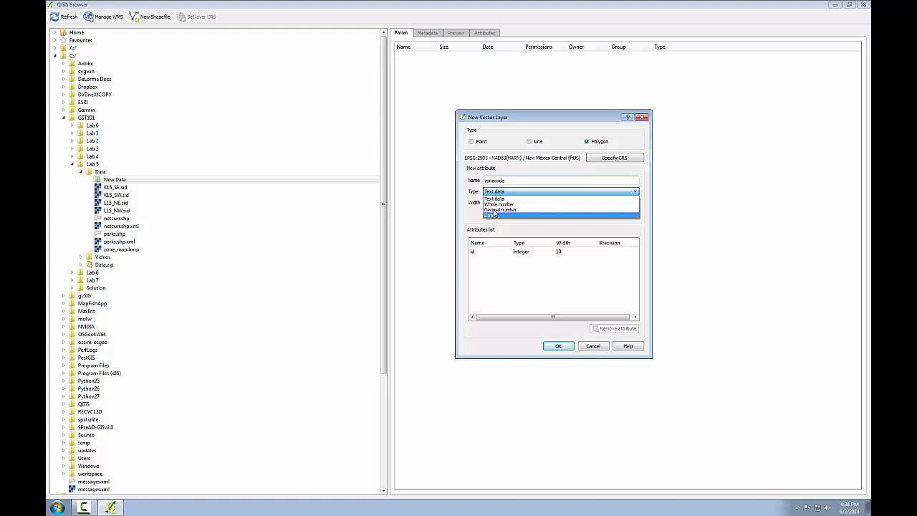
{"action": "mouse_move", "coordinate": [494, 198]}
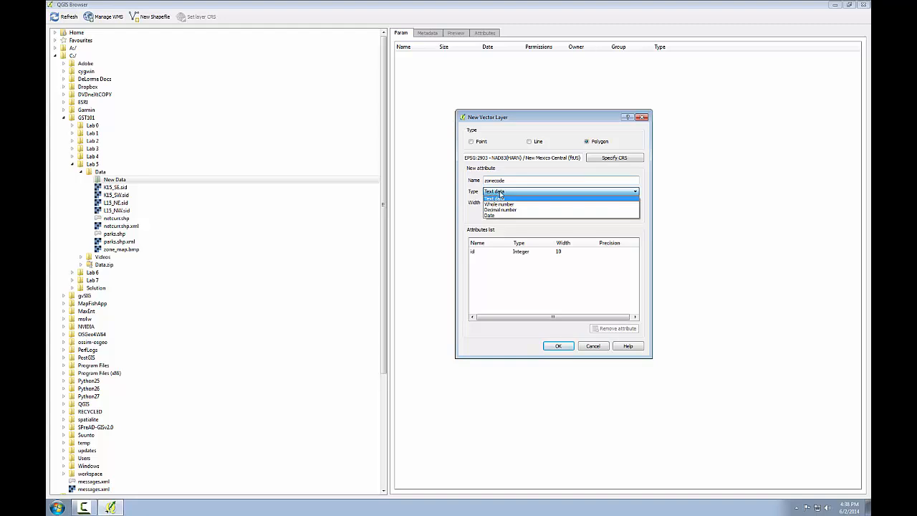
{"action": "left_click", "coordinate": [494, 198]}
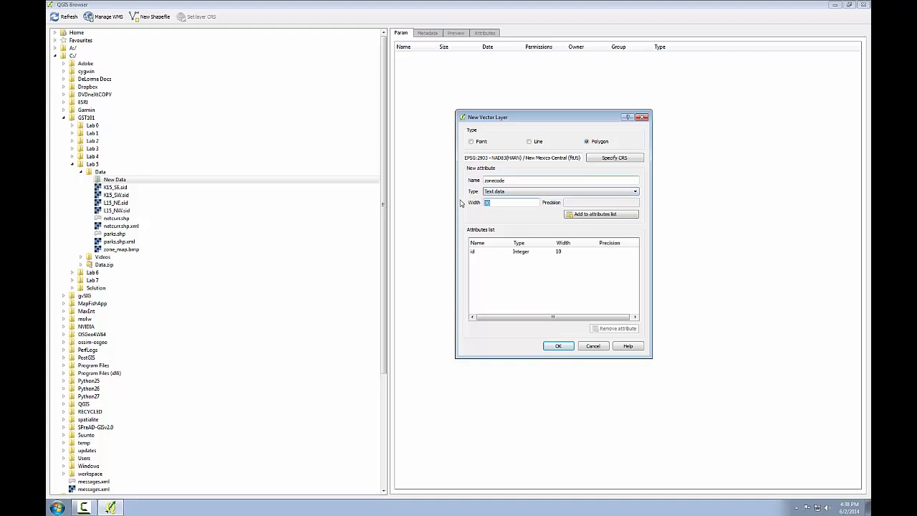
{"action": "type", "text": "5"}
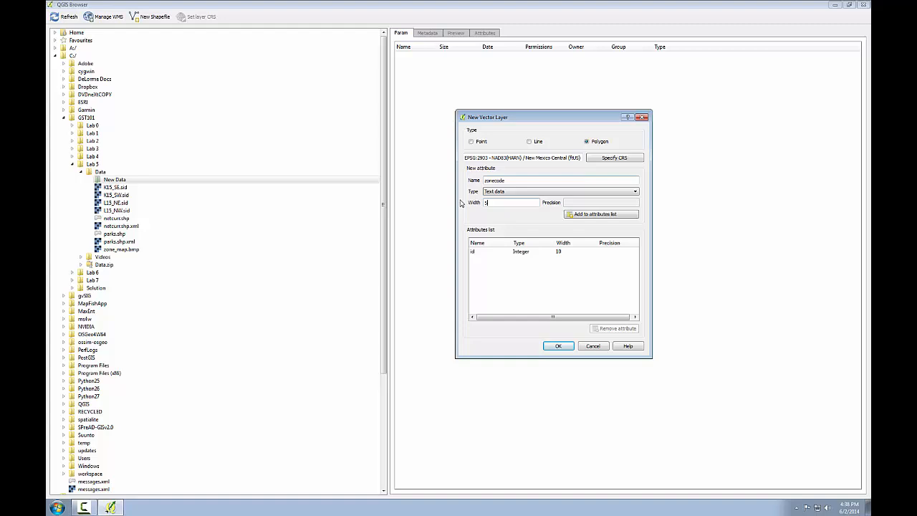
{"action": "left_click", "coordinate": [600, 213]}
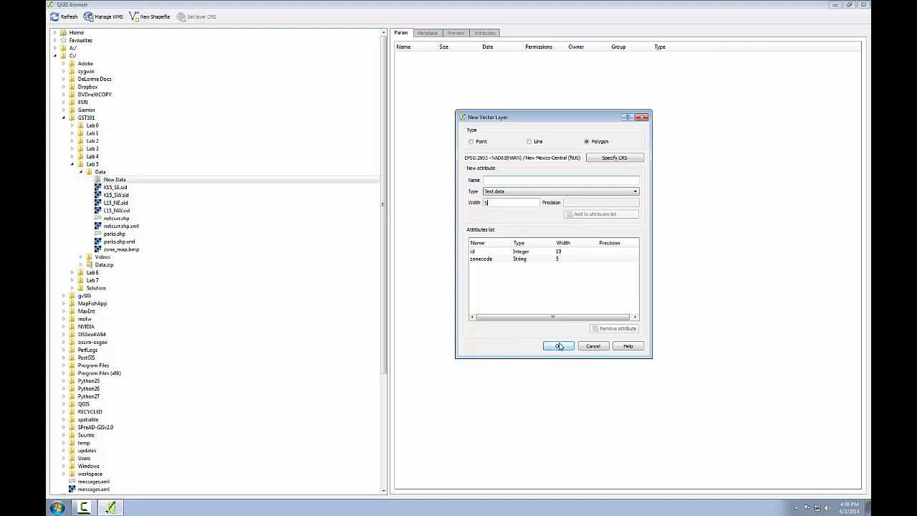
{"action": "left_click", "coordinate": [559, 345]}
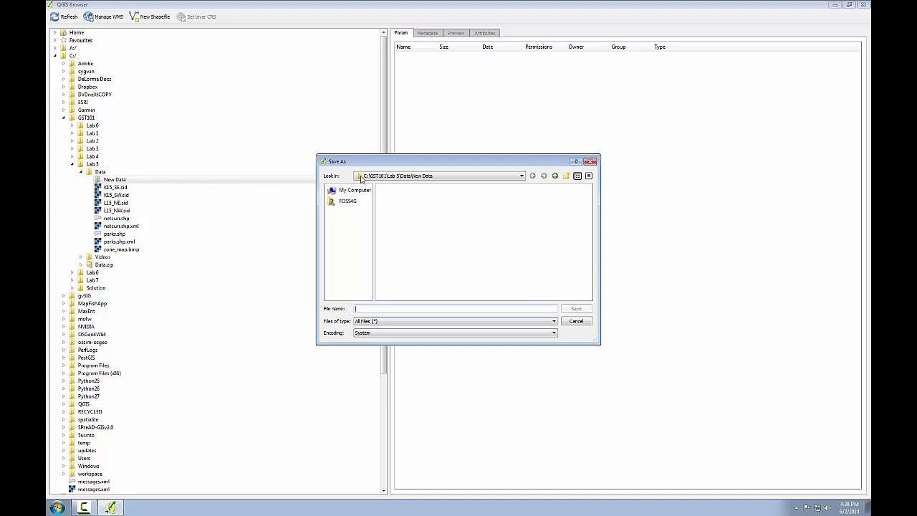
{"action": "mouse_move", "coordinate": [378, 333]}
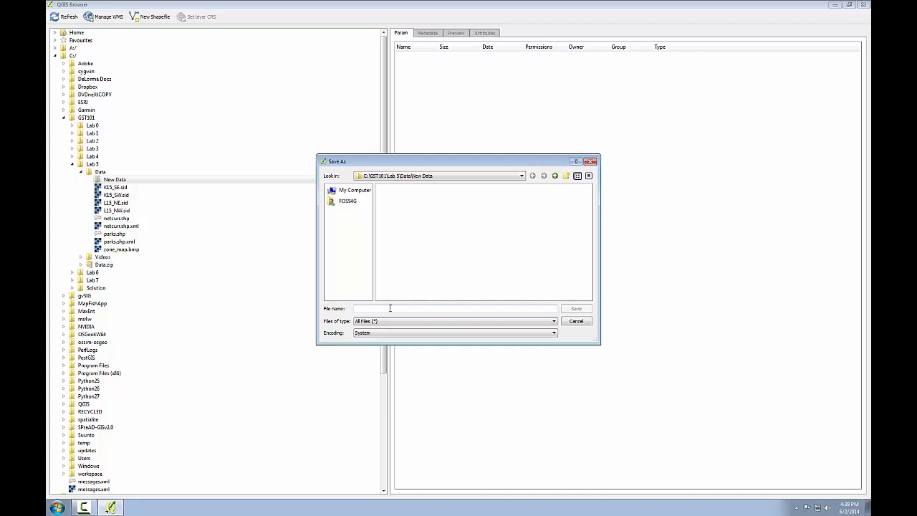
Step: Save the new layer as parcels.shp in the New Data folder
{"action": "type", "text": "parcels.shp"}
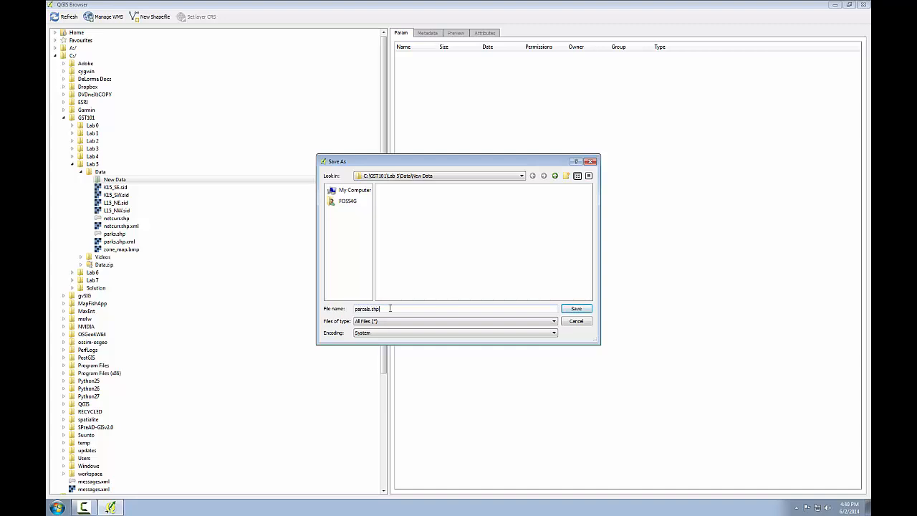
{"action": "left_click", "coordinate": [576, 309]}
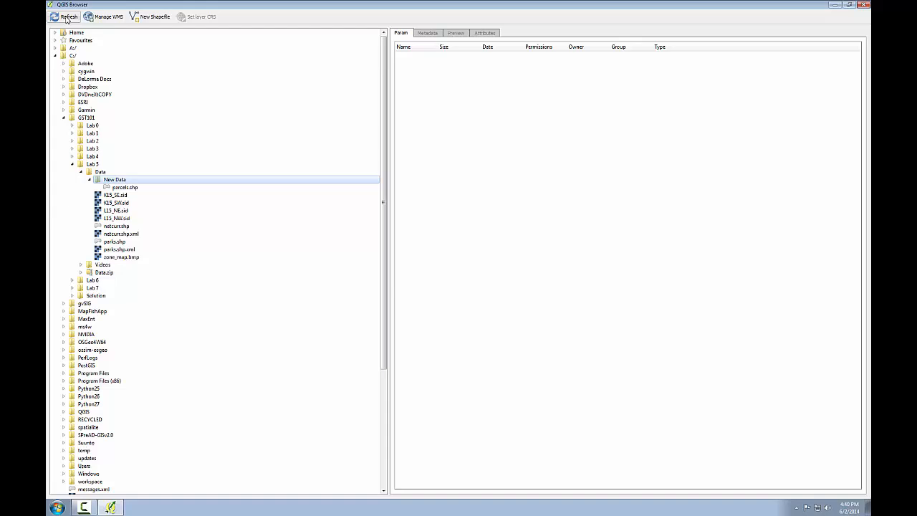
Step: Show the metadata of parcels.shp: an OGR polygon shapefile with zero features
{"action": "left_click", "coordinate": [125, 186]}
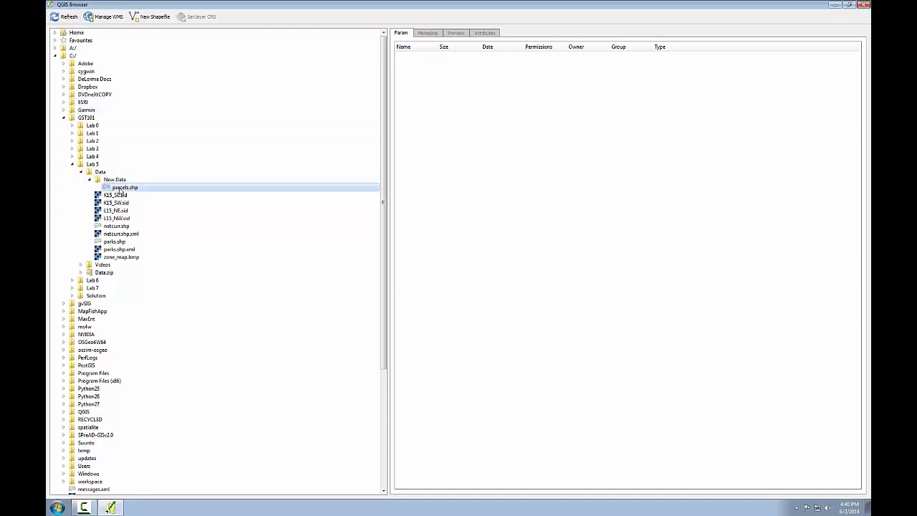
{"action": "left_click", "coordinate": [427, 32]}
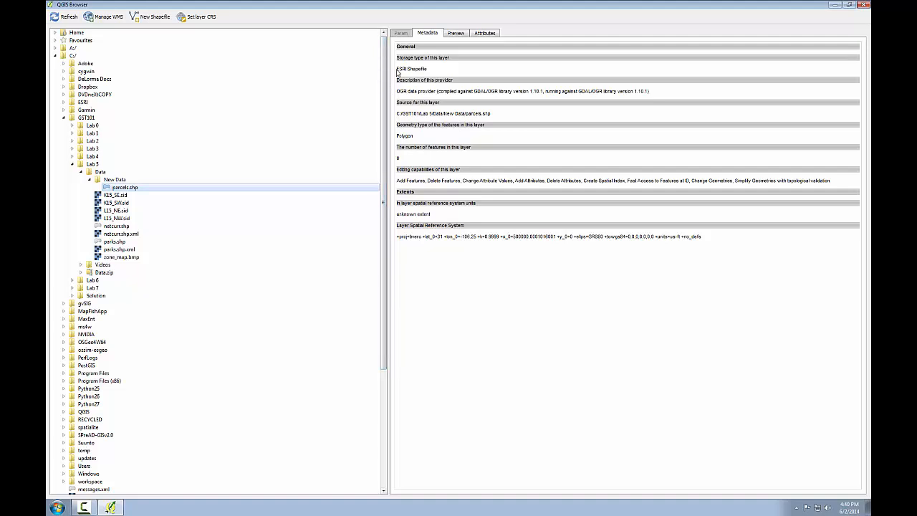
{"action": "mouse_move", "coordinate": [417, 132]}
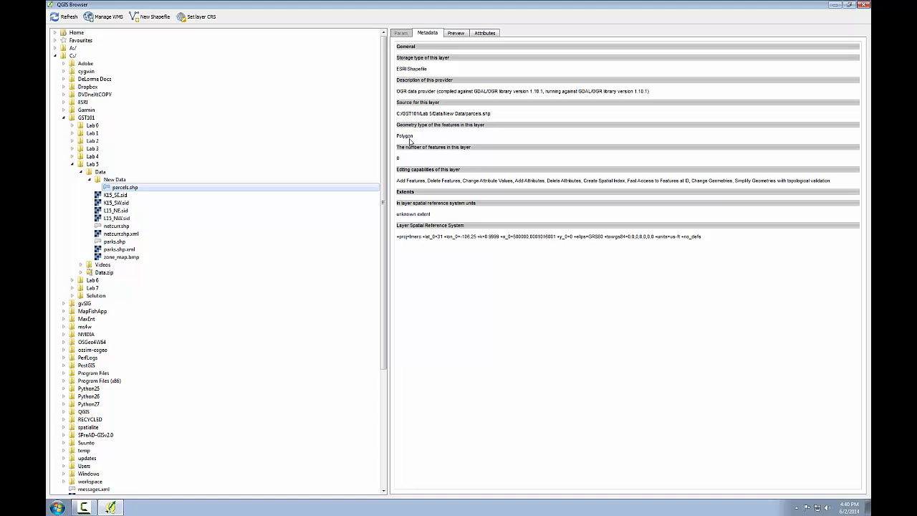
{"action": "mouse_move", "coordinate": [407, 164]}
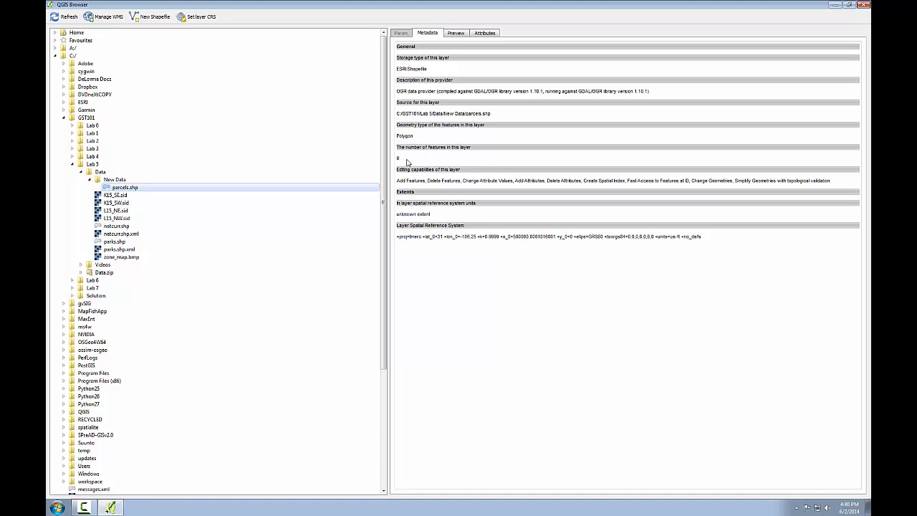